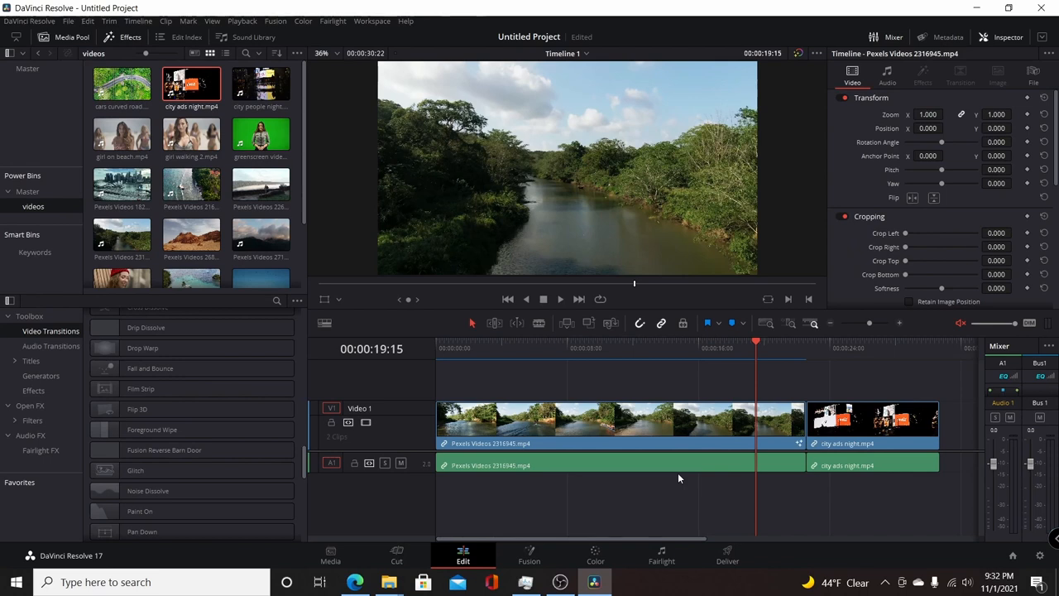
mouse_move(609, 399)
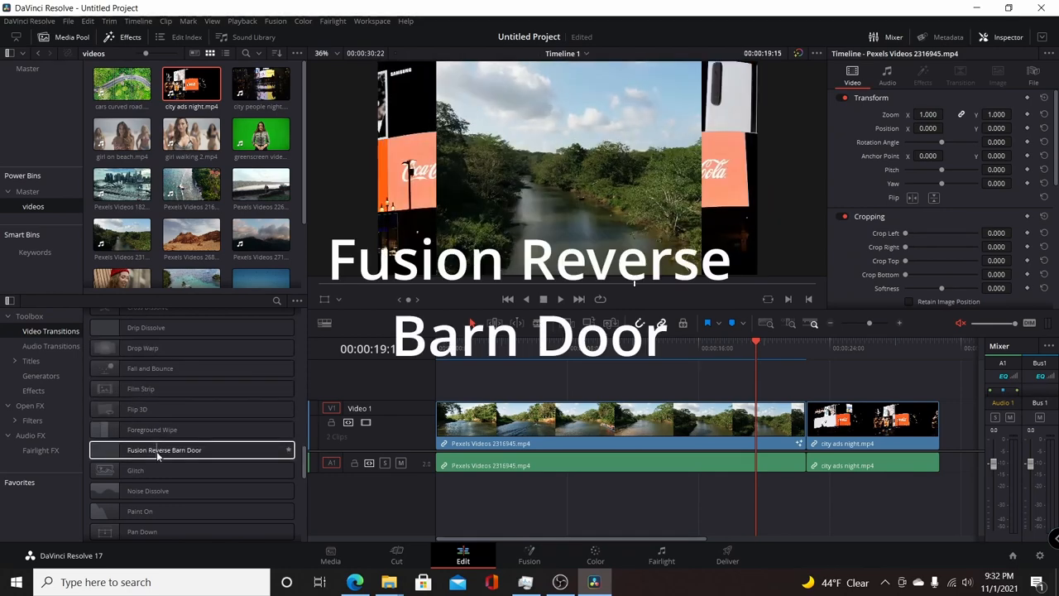
Step: Drag a transition onto the cut and scrub playback into the city ads clip
left_click_drag(164, 450, 527, 428)
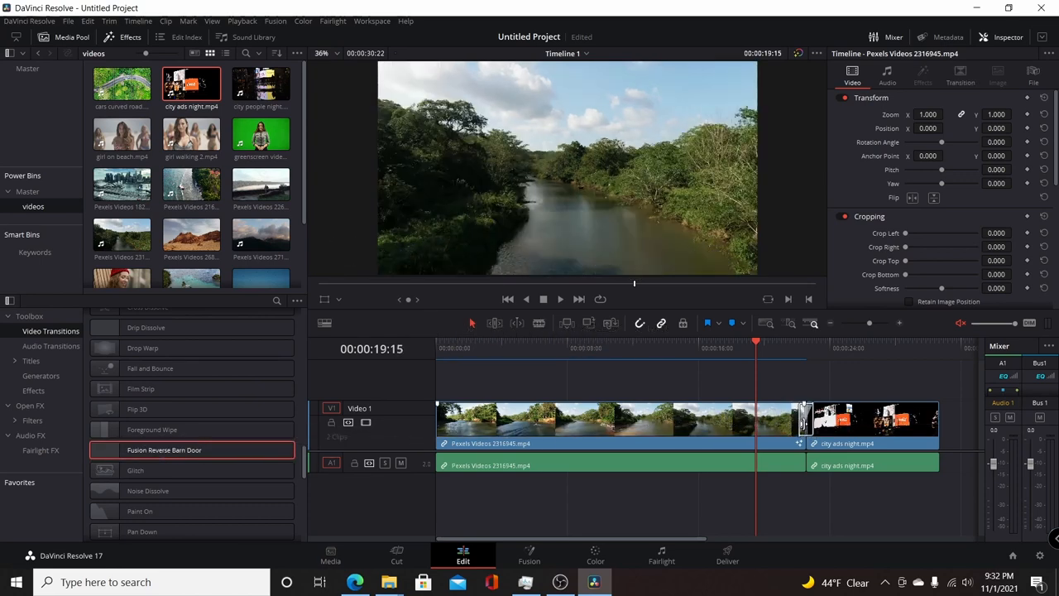
left_click(901, 323)
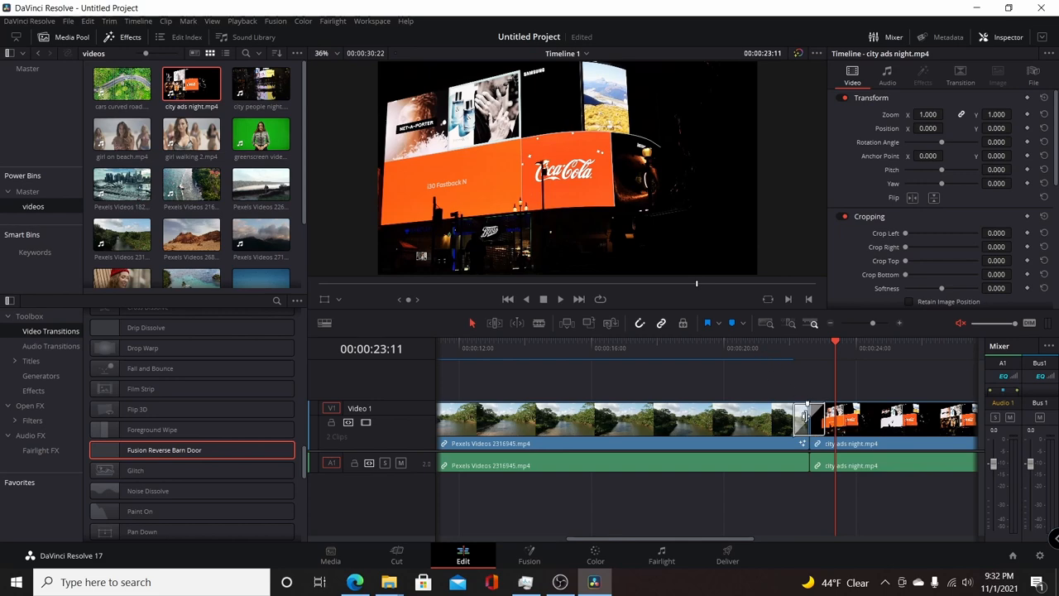
left_click(625, 421)
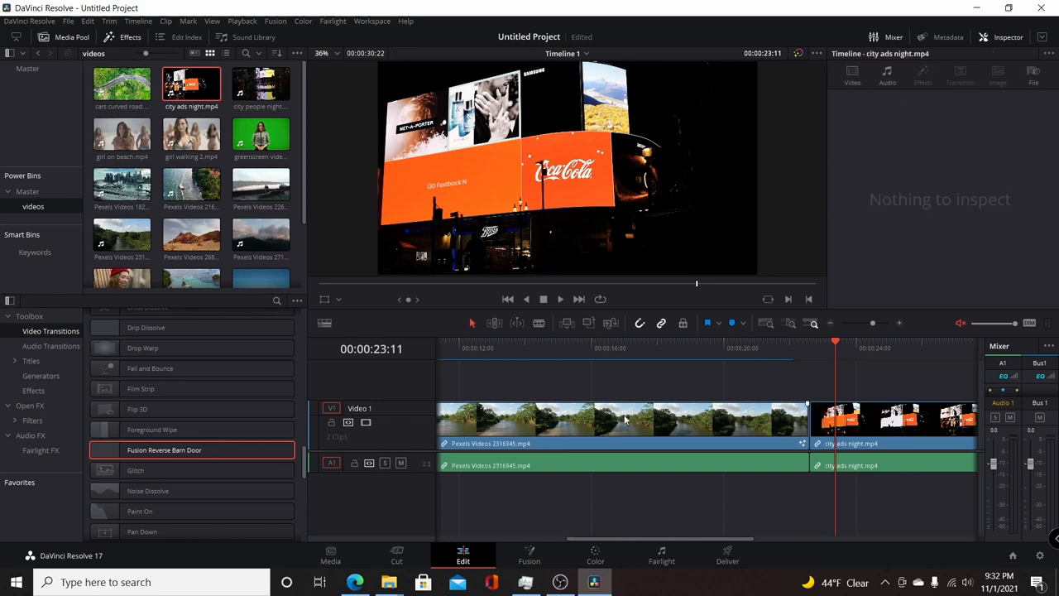
Step: Locate Motion > Barn Door in Video Transitions and view its vertical preset in the Inspector
scroll("down", 3)
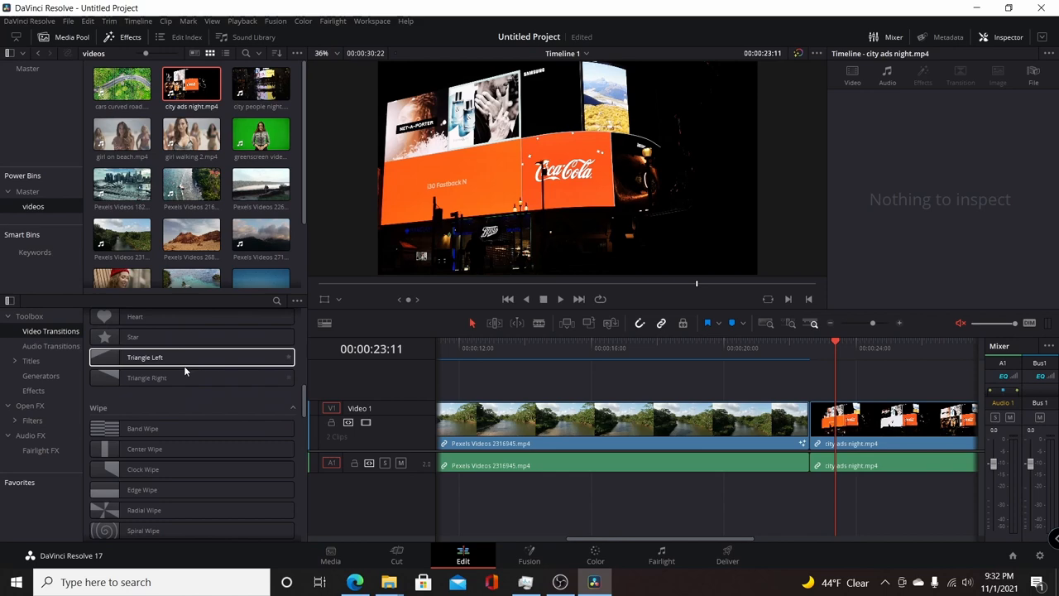
scroll("down", 3)
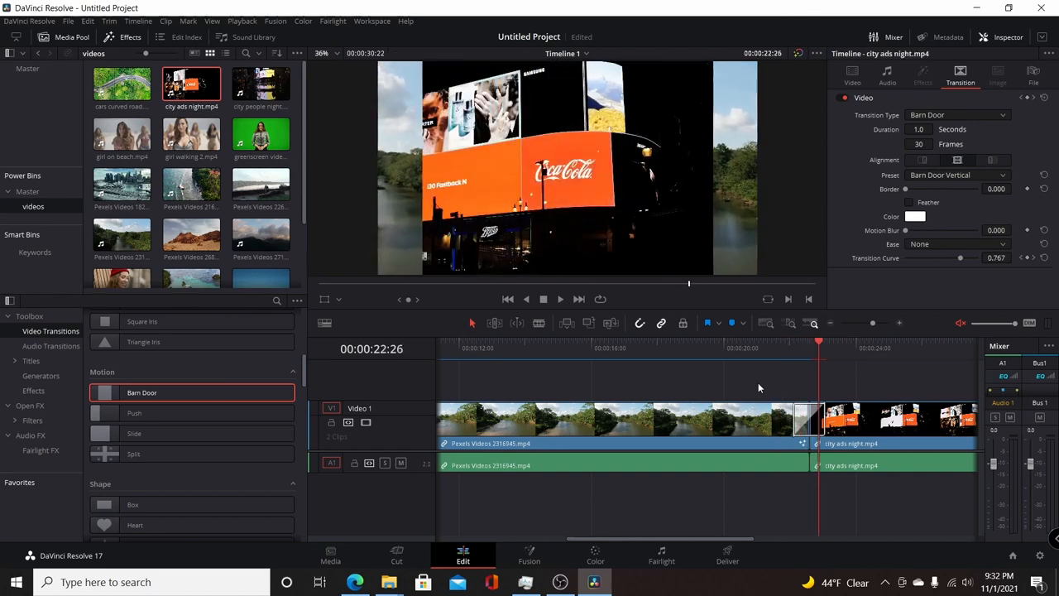
left_click(806, 341)
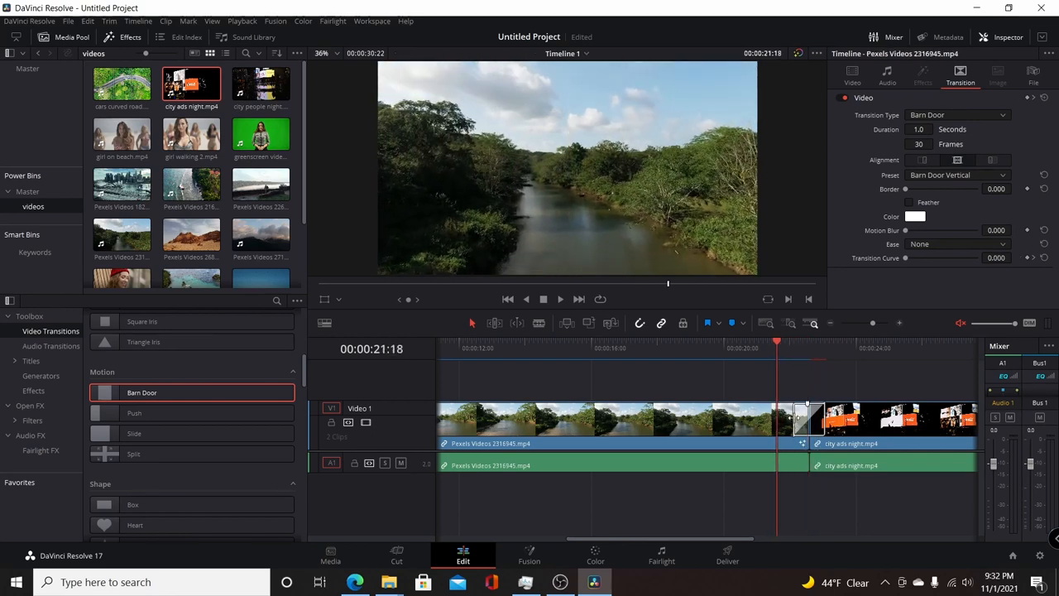
left_click(808, 417)
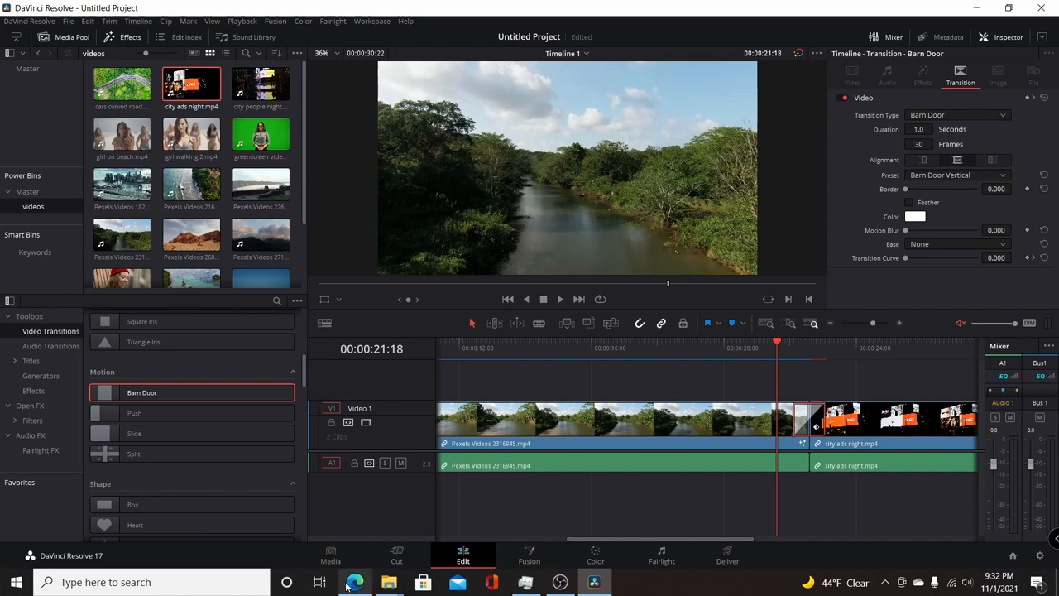
Step: Show the Extras listing on the creator's buymeacoffee.com/xunile page
left_click(354, 582)
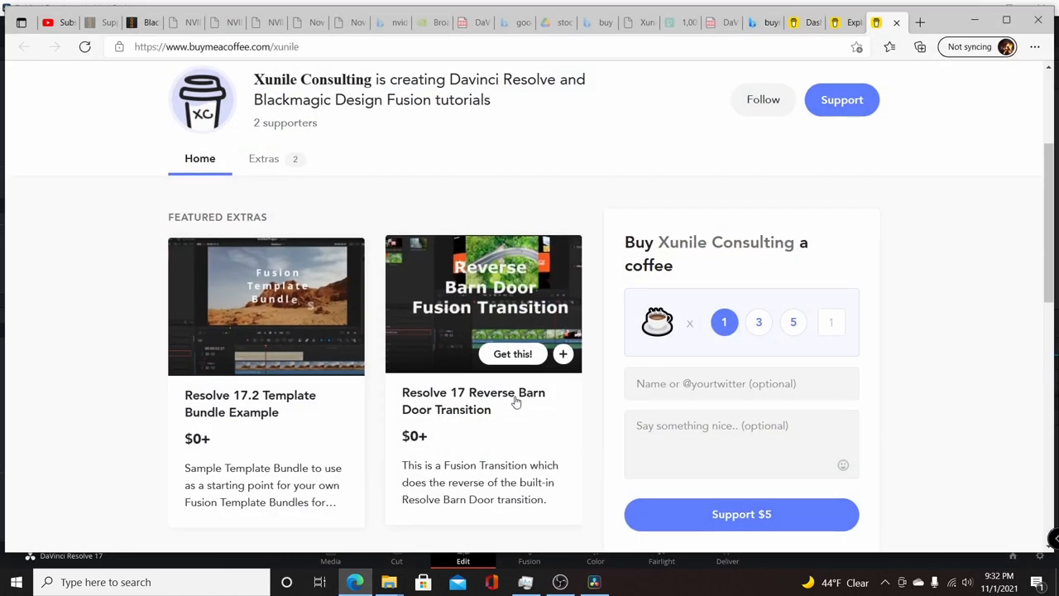
mouse_move(480, 296)
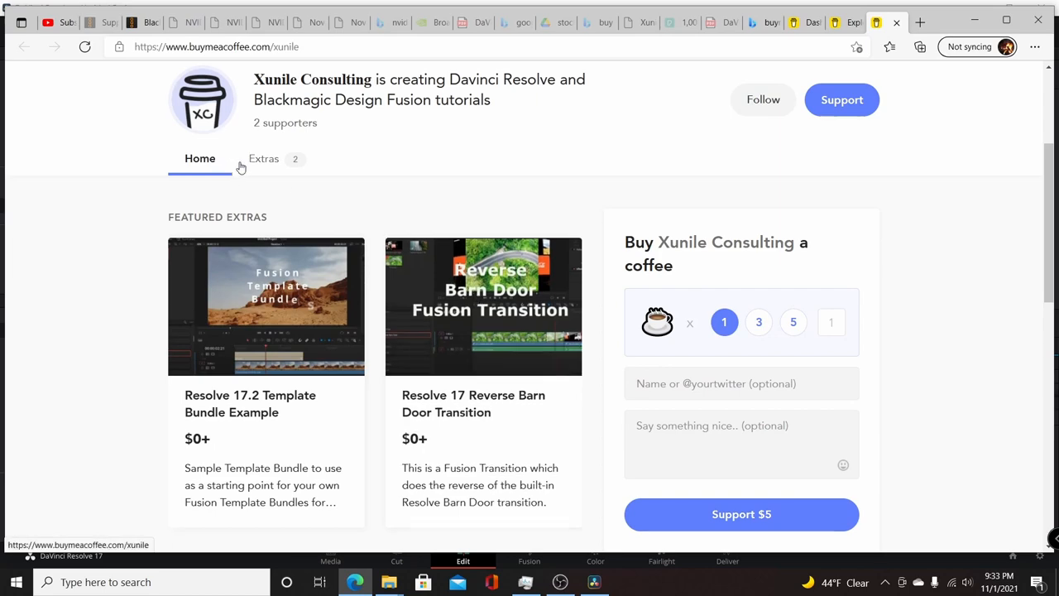
left_click(263, 159)
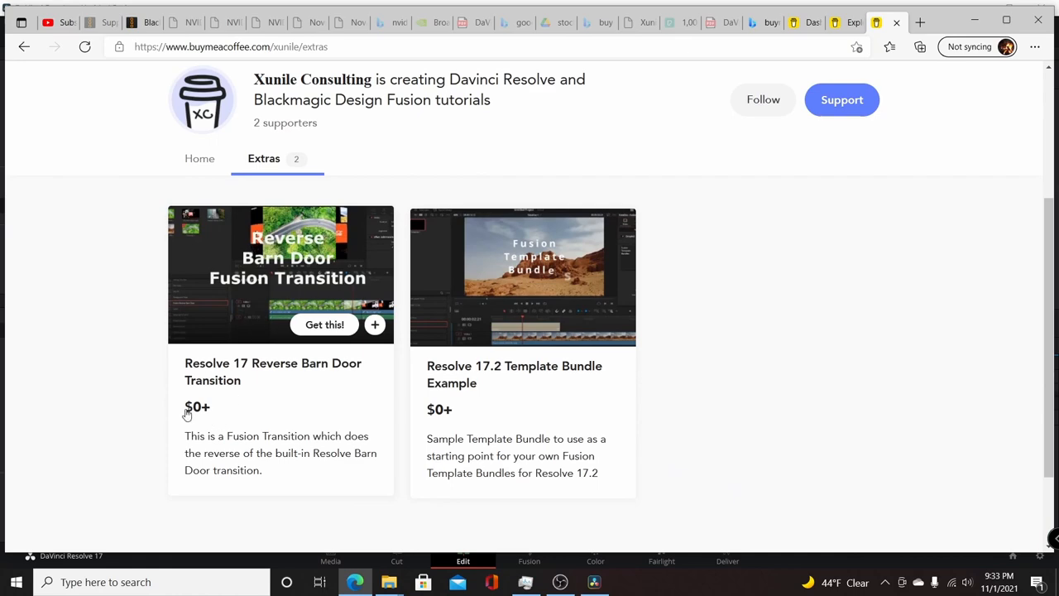
mouse_move(288, 285)
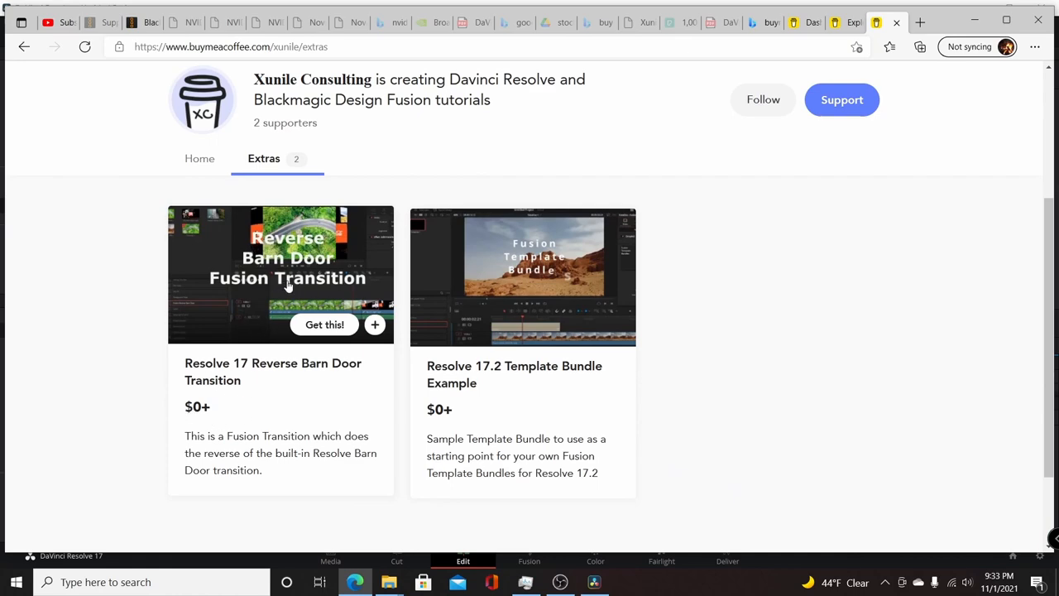
Step: Order the Reverse Barn Door Fusion Transition at a $0 price and return to Resolve
left_click(325, 325)
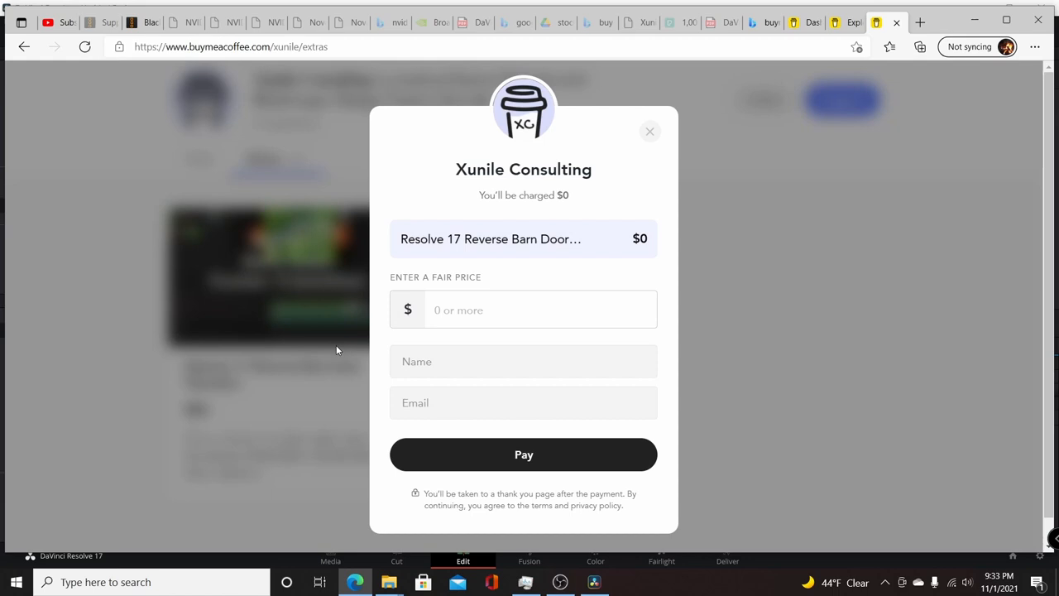
left_click(523, 309)
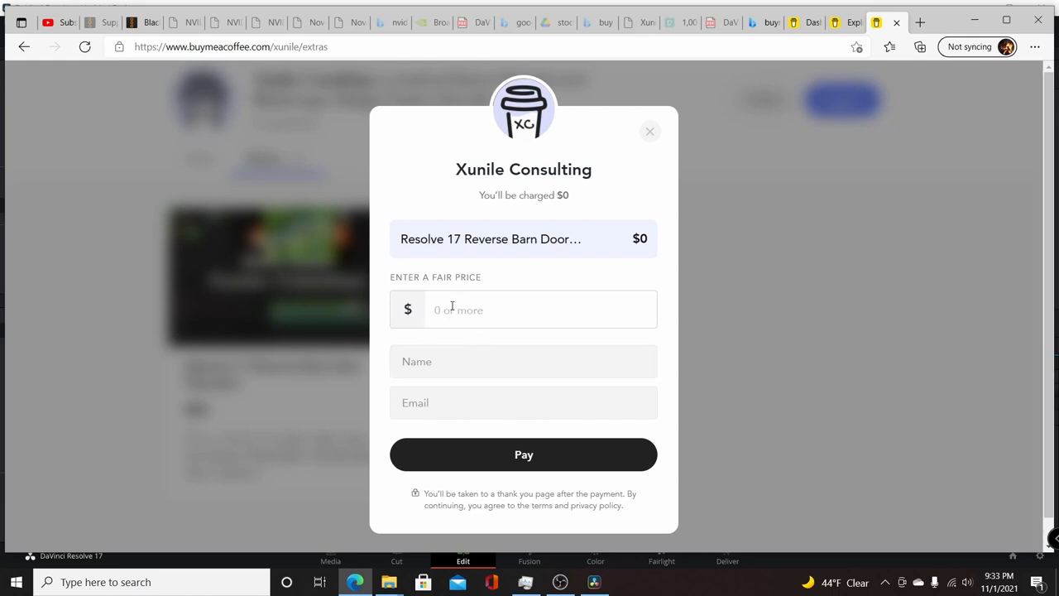
type("0")
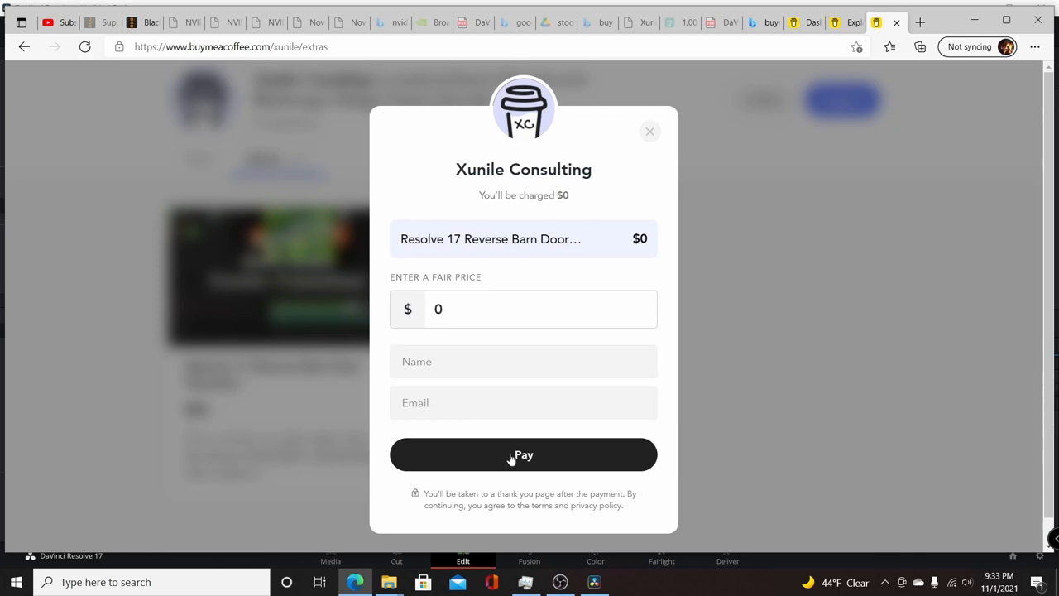
left_click(523, 454)
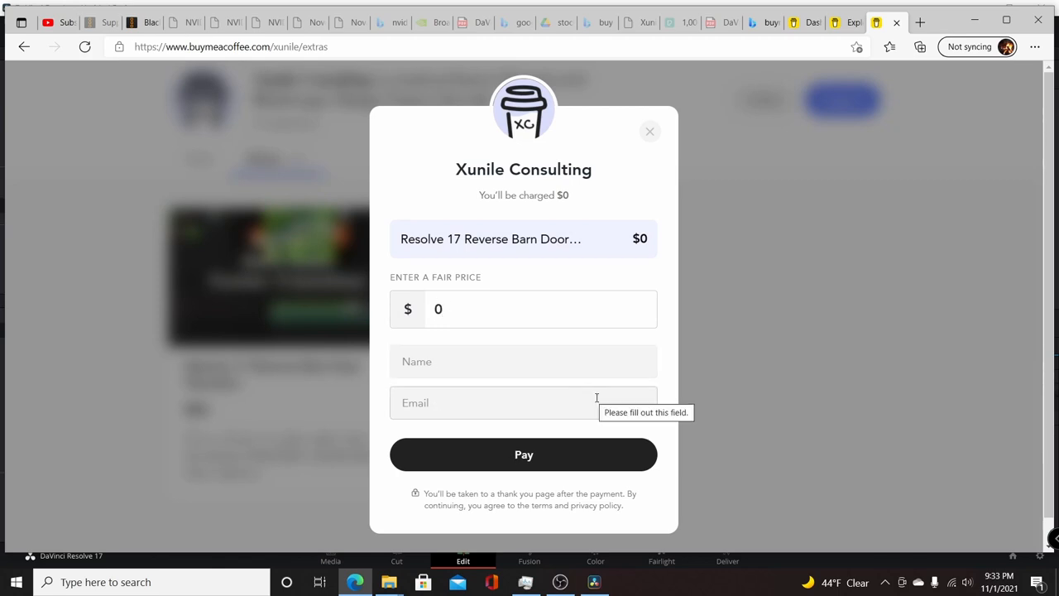
mouse_move(533, 440)
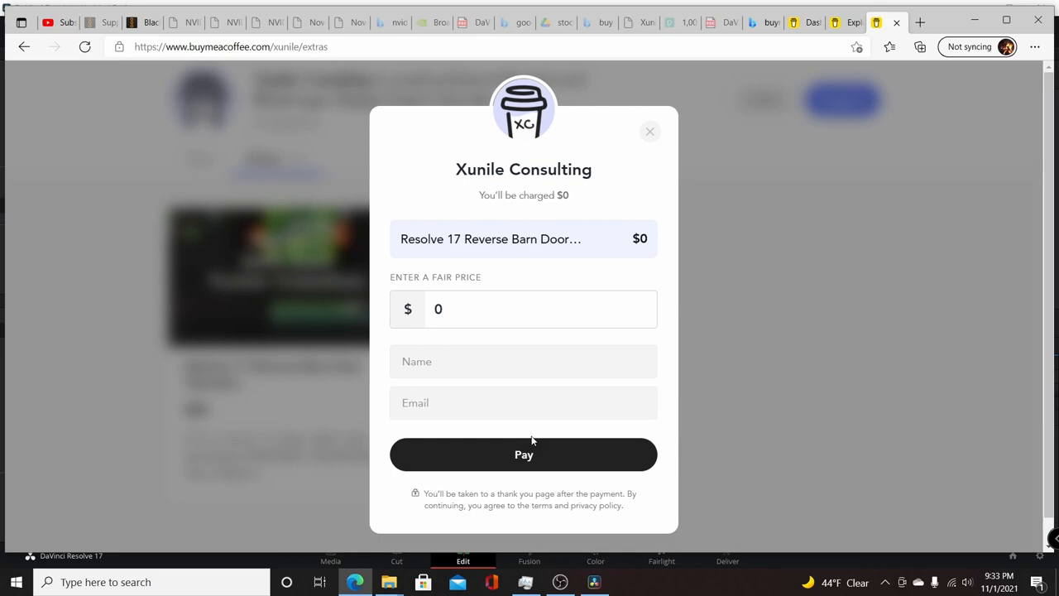
left_click(649, 133)
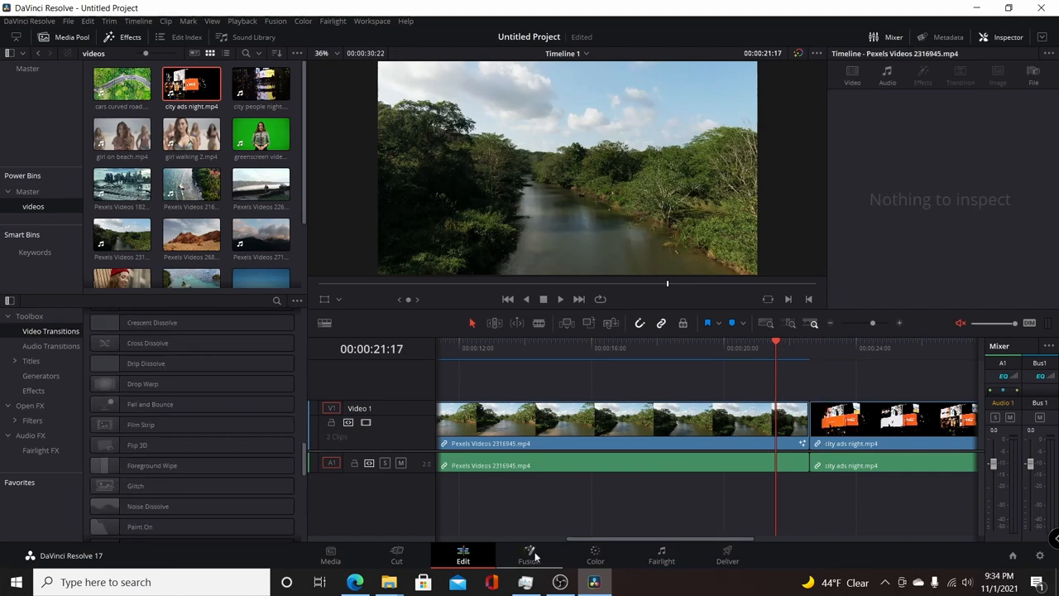
Step: From the Fusion page, install ReverseBarnDoor.drfx from the downloaded folder
left_click(529, 555)
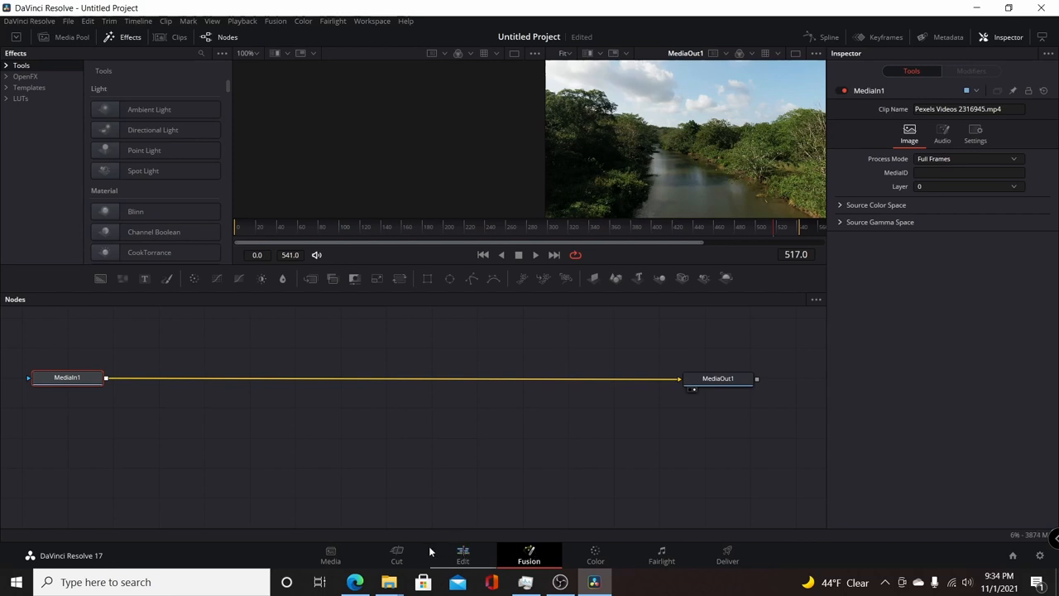
left_click(389, 582)
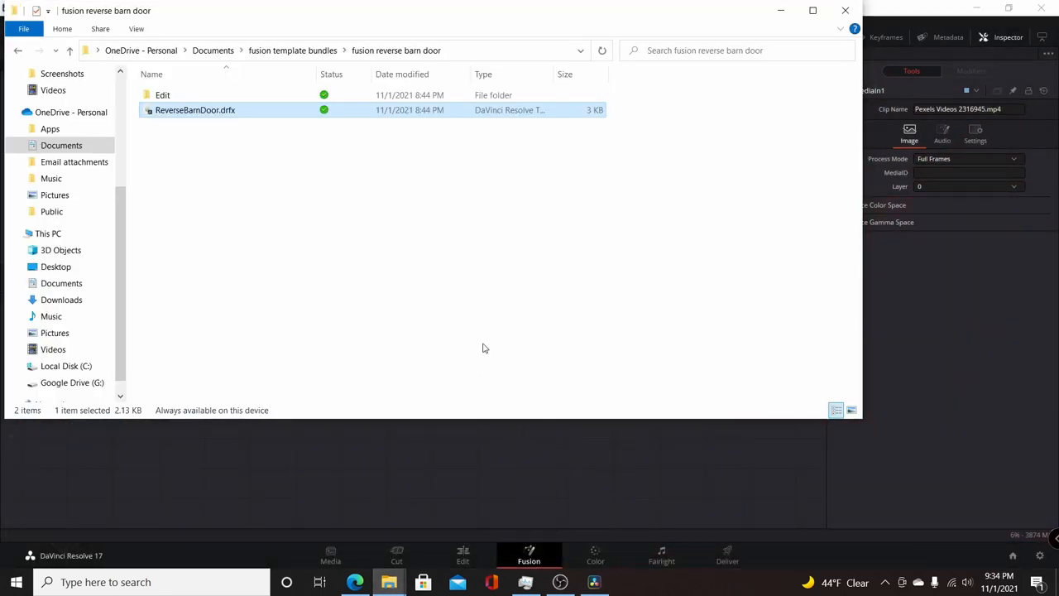
mouse_move(192, 119)
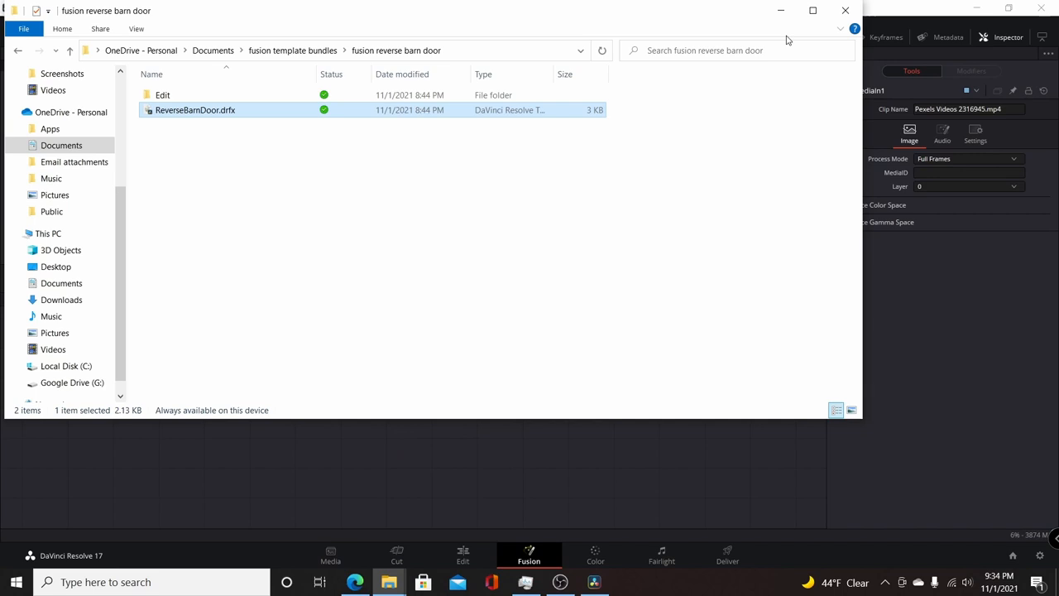
double_click(195, 109)
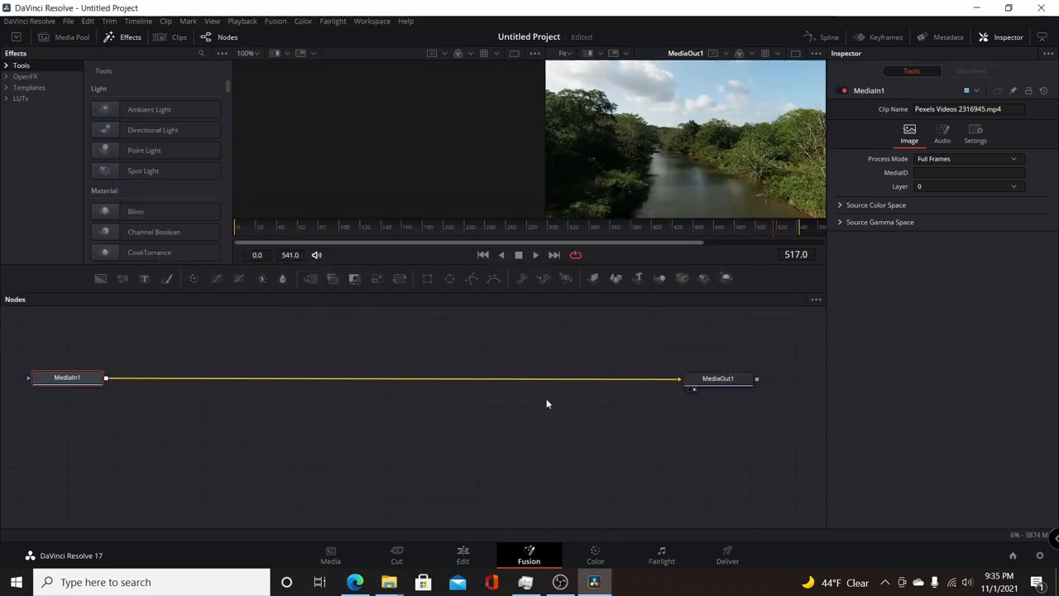
Step: Apply Fusion Reverse Barn Door from Fusion Transitions to the river–city cut and preview it
left_click(463, 555)
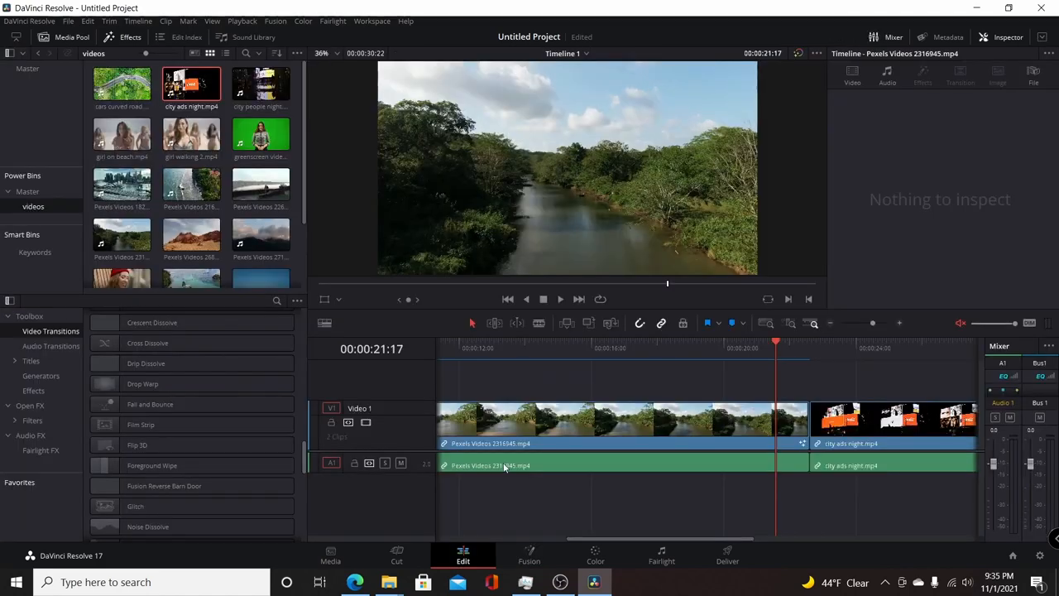
scroll("down", 3)
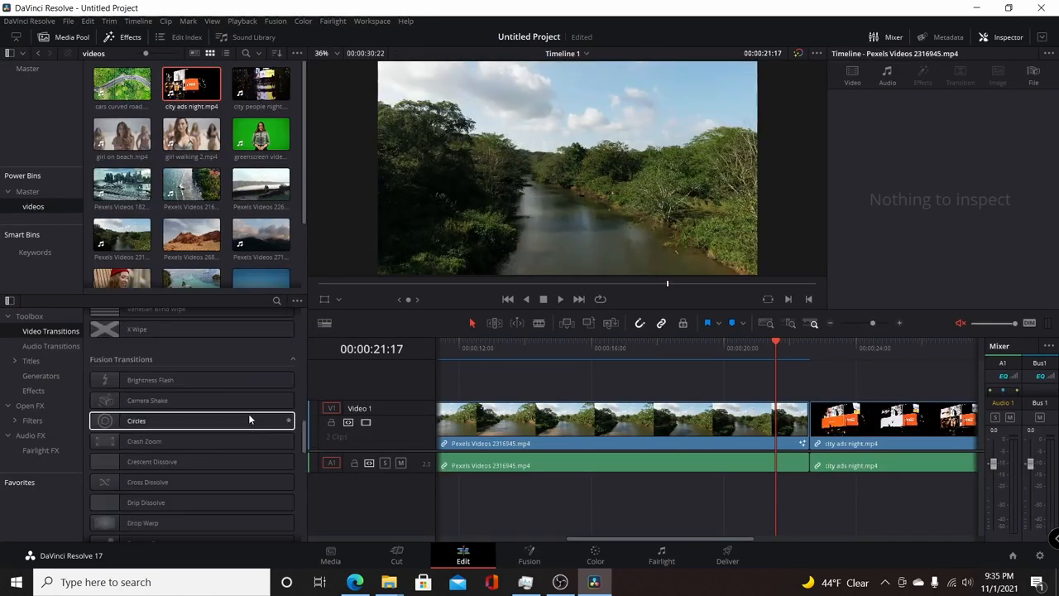
scroll("down", 3)
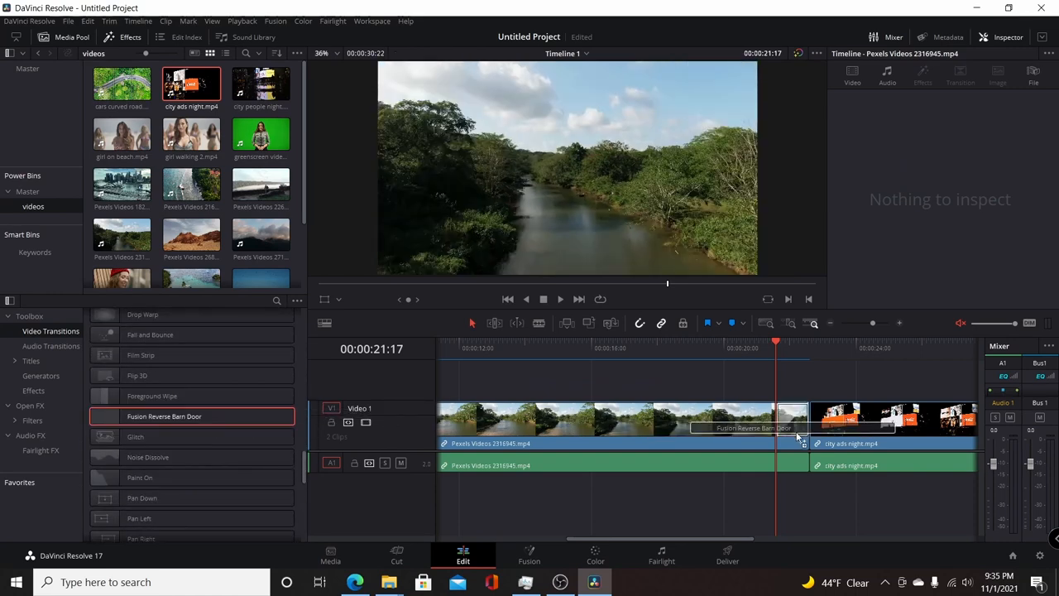
left_click(792, 417)
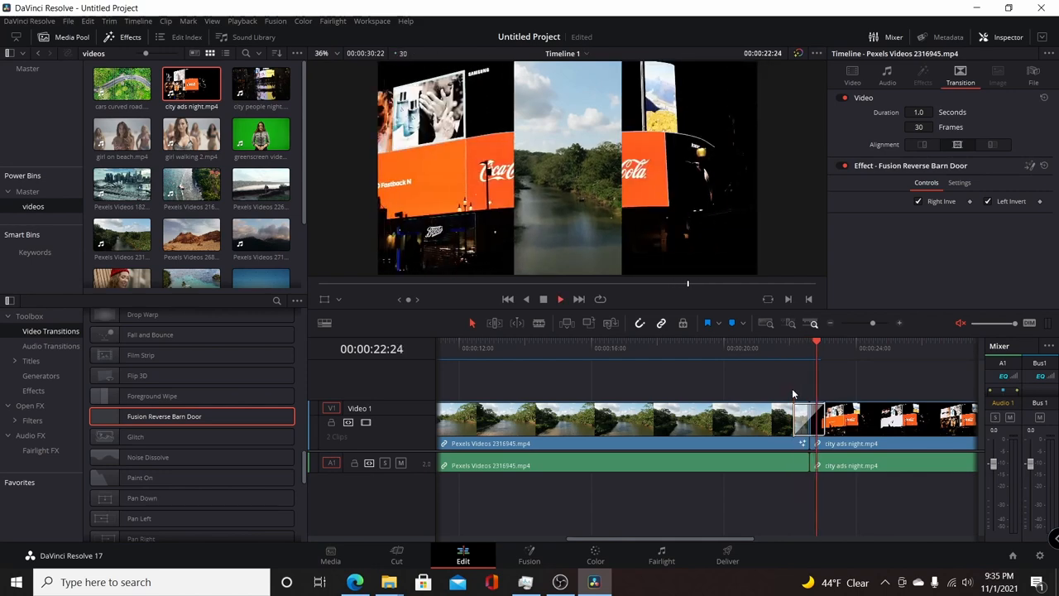
left_click(864, 340)
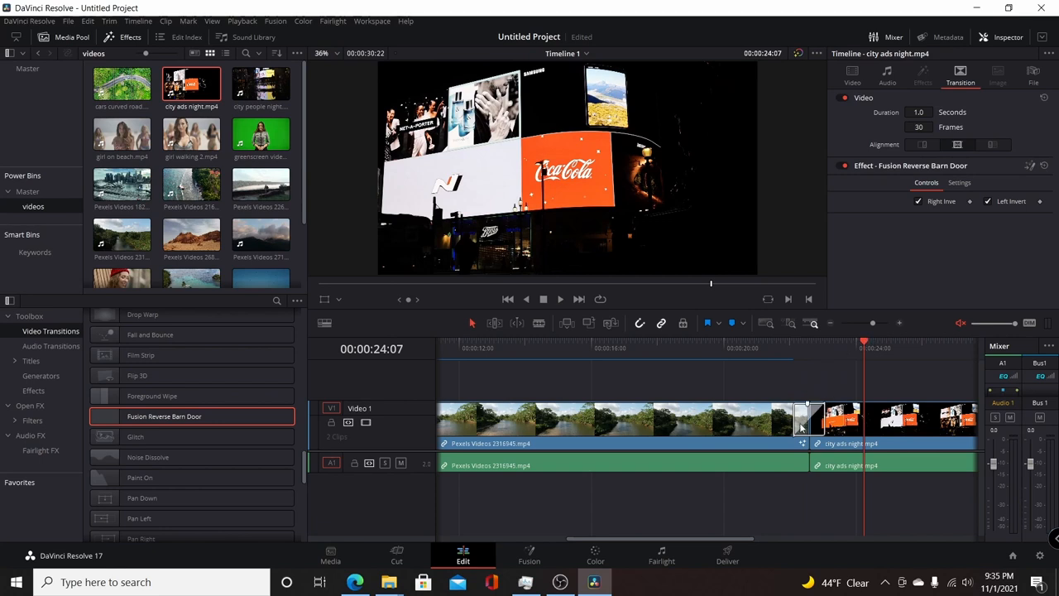
mouse_move(710, 417)
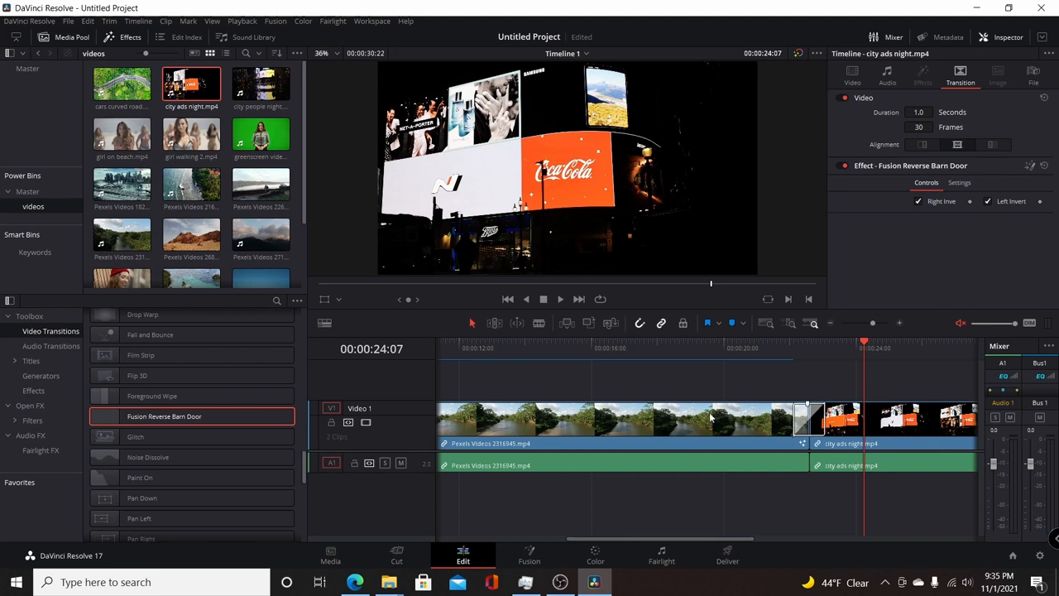
mouse_move(773, 424)
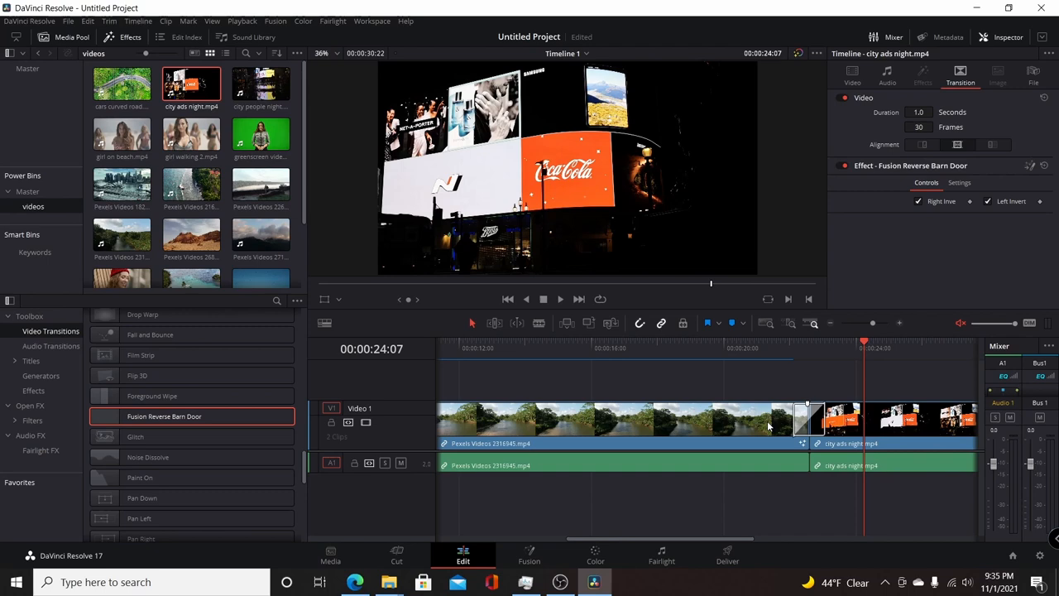
left_click(809, 341)
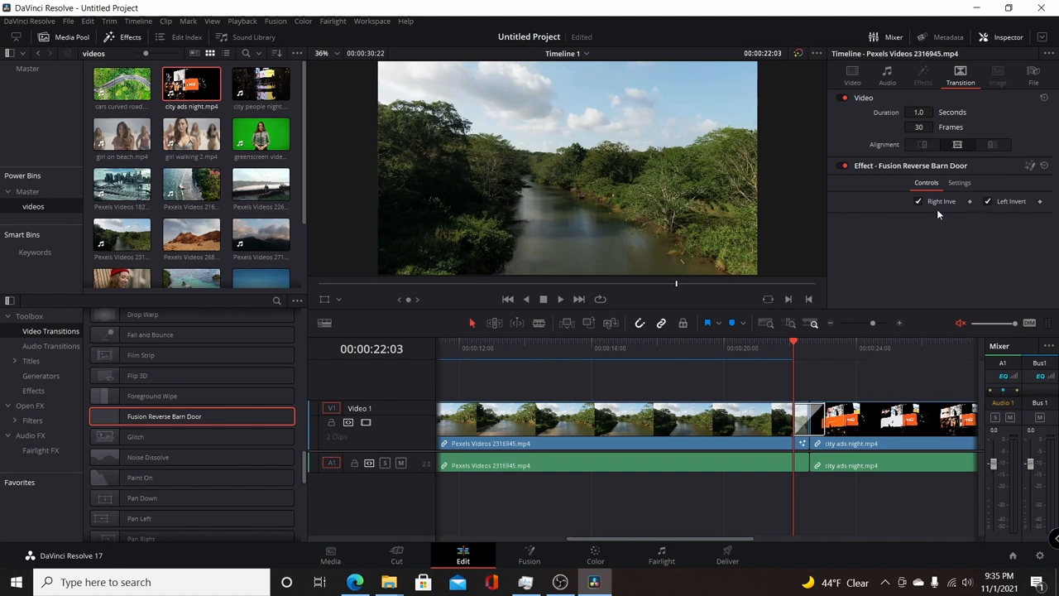
left_click(917, 202)
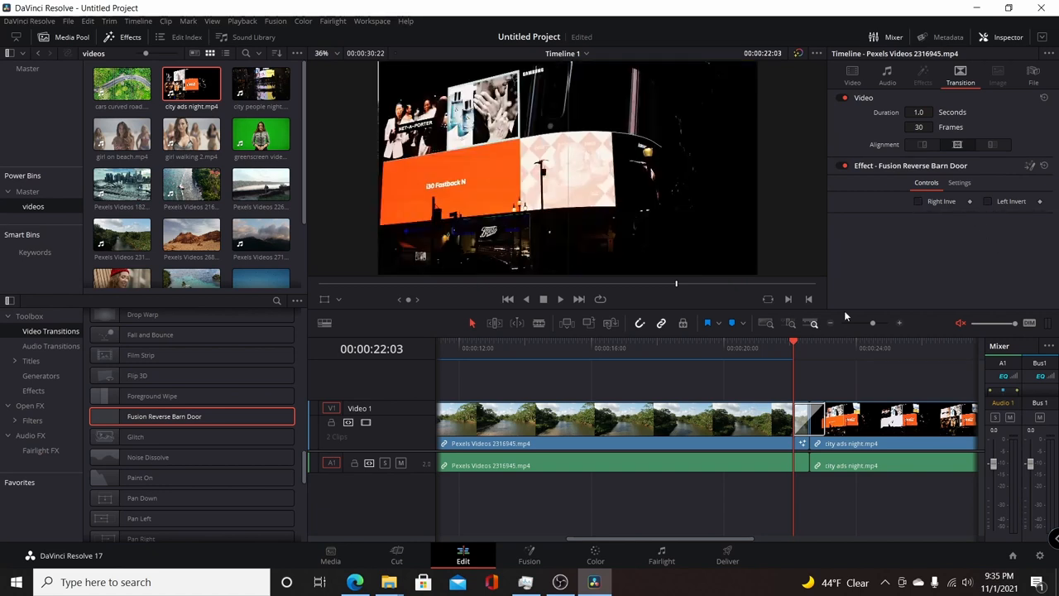
left_click(987, 202)
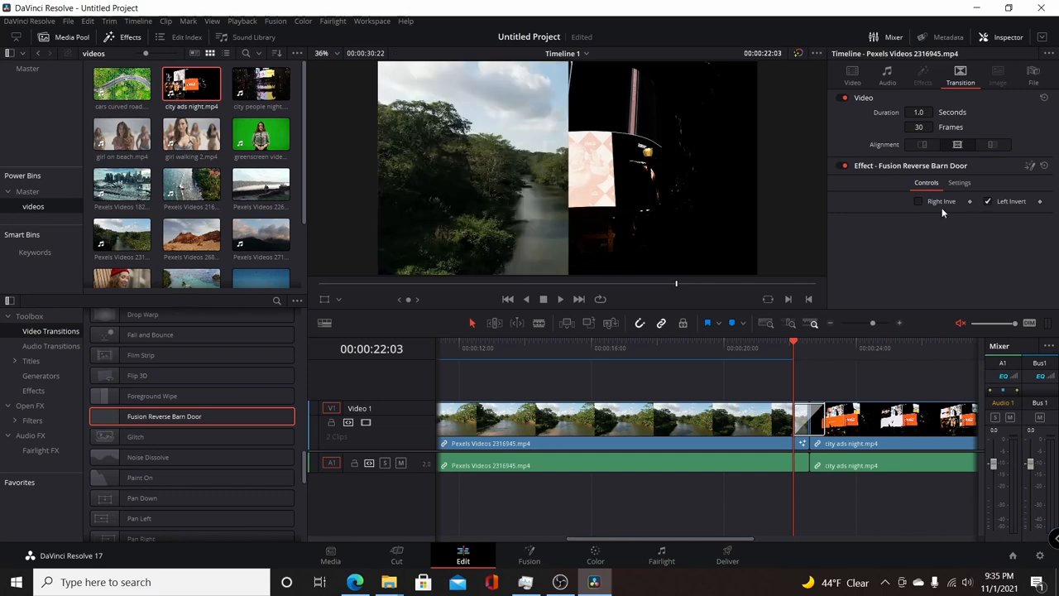
left_click(916, 202)
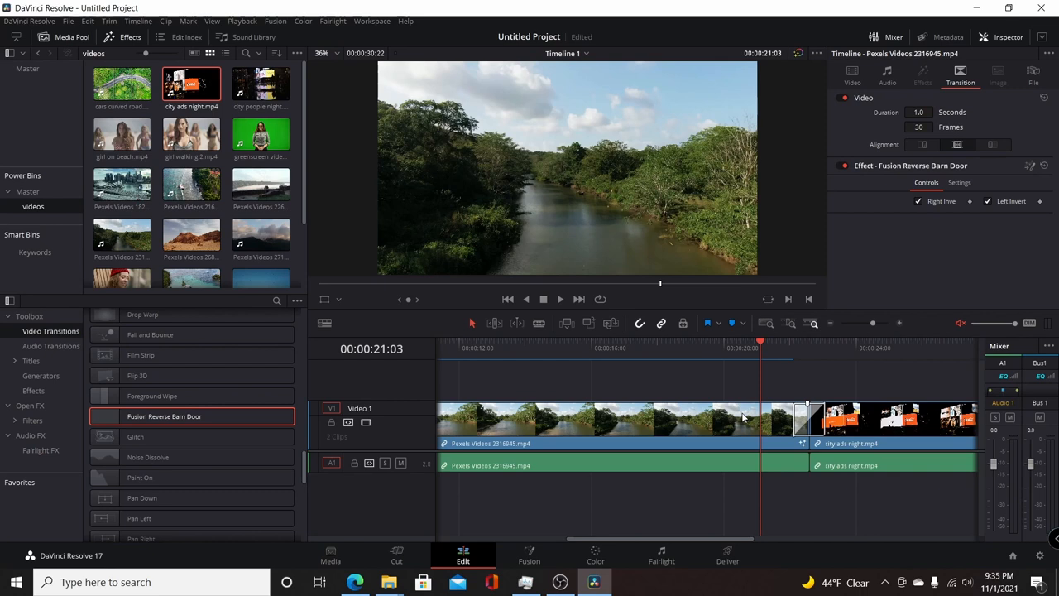
mouse_move(718, 465)
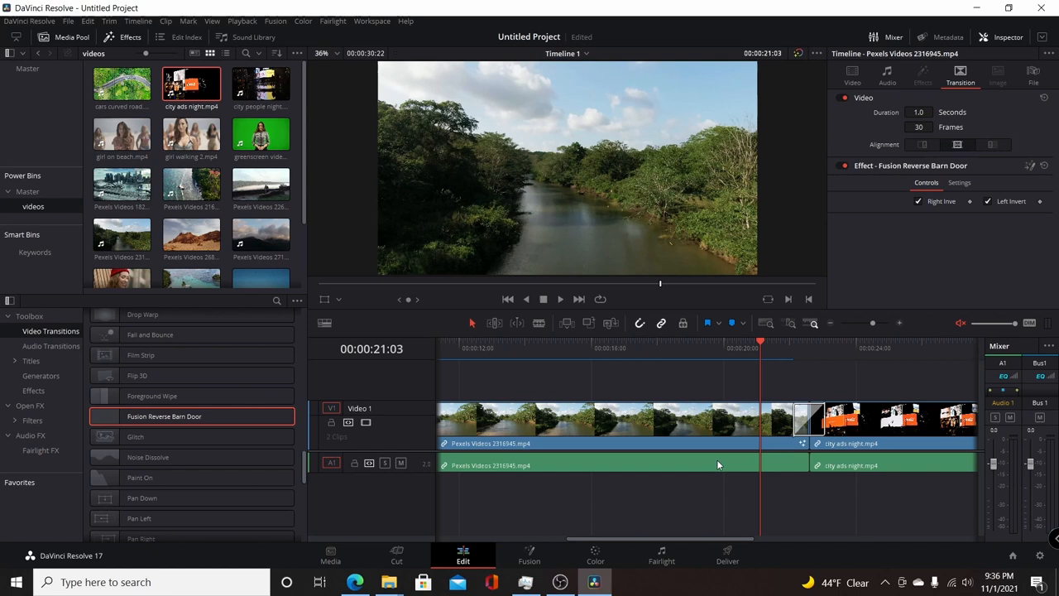